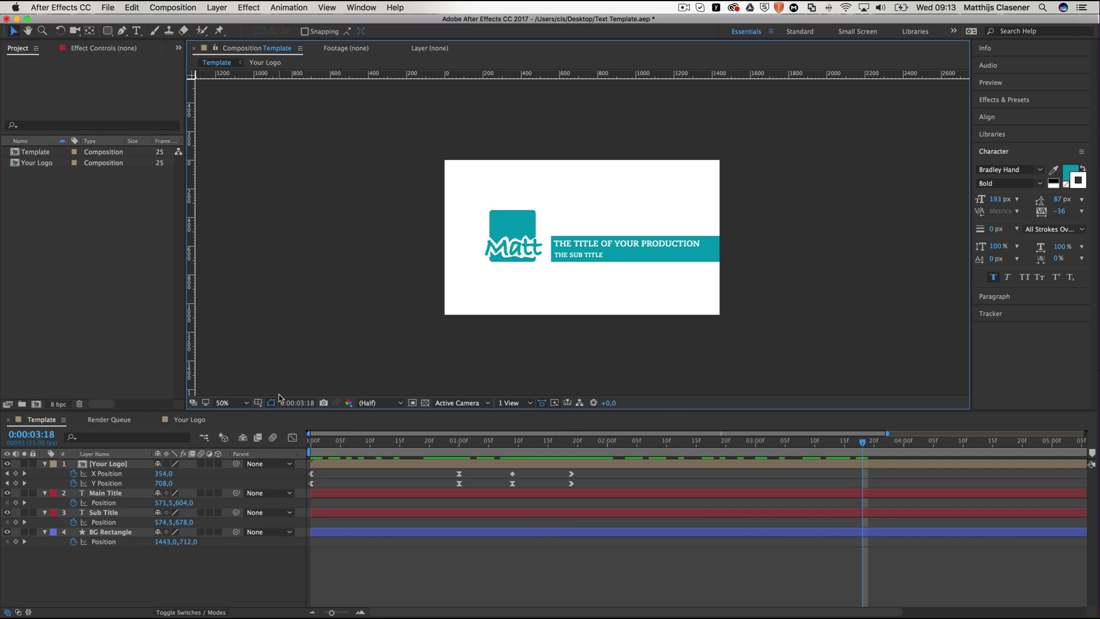
# Move to 0:00:03:10 where the full title shows and select the Template composition.
pyautogui.click(110, 7)
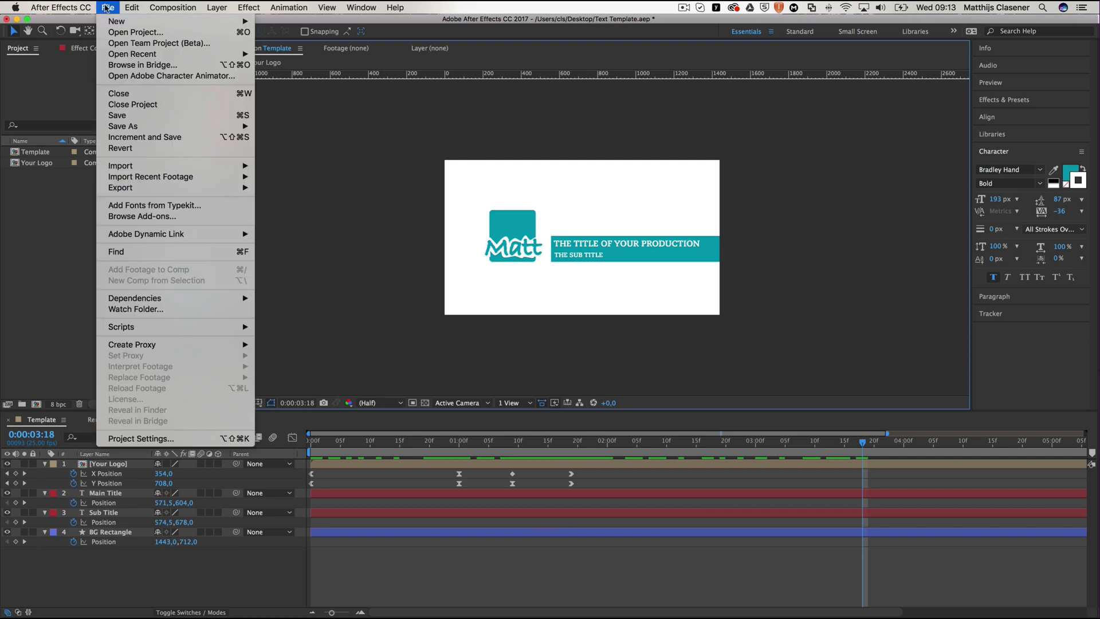
pyautogui.moveTo(120, 188)
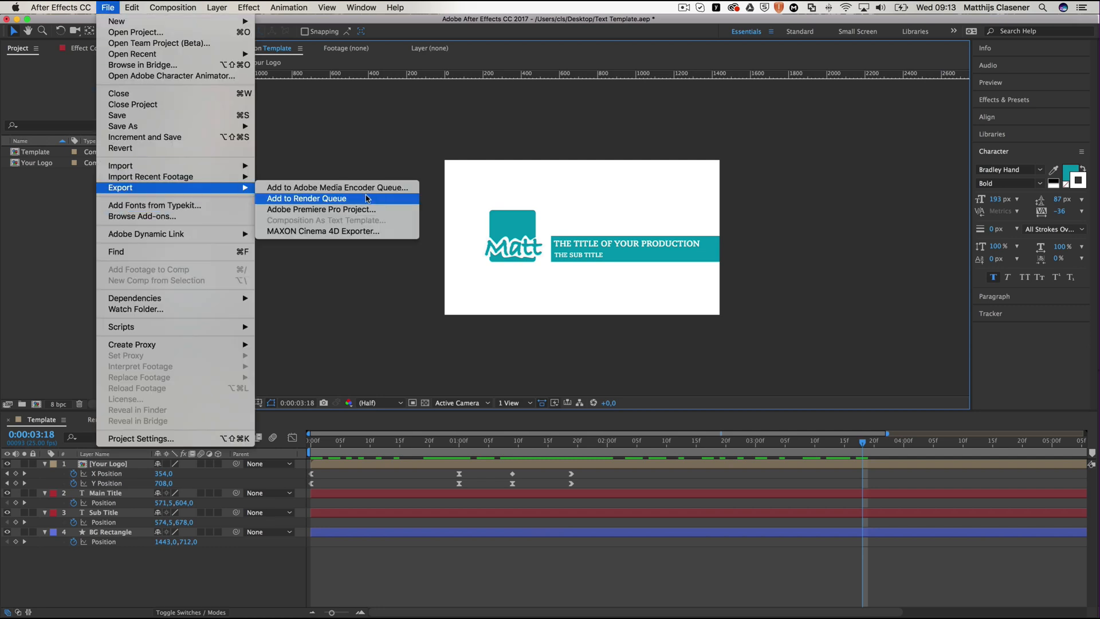
pyautogui.moveTo(340, 222)
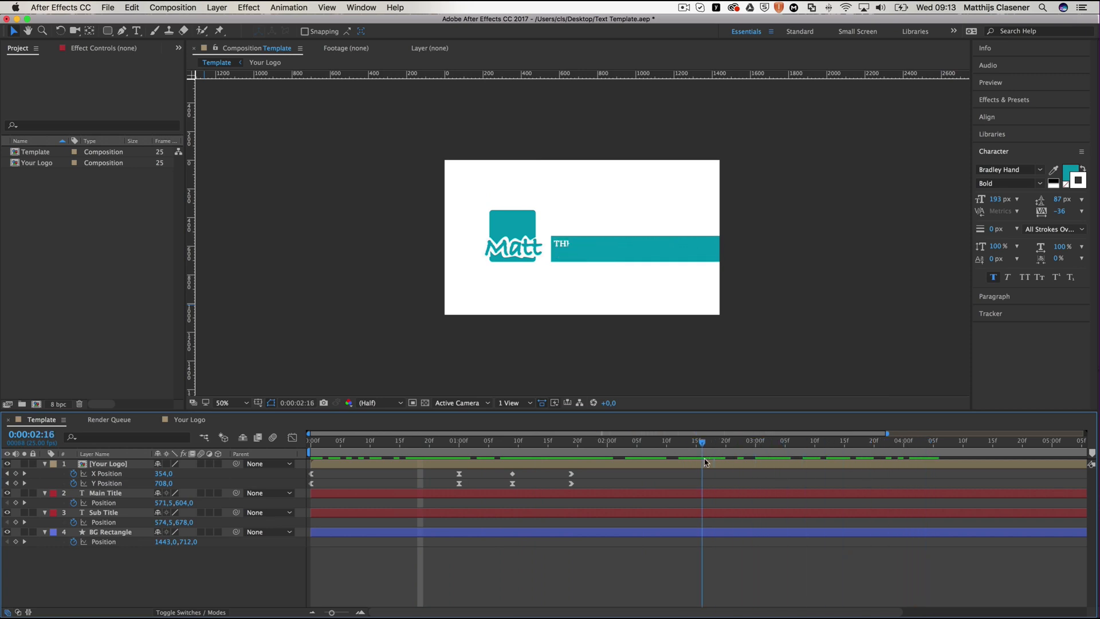
pyautogui.click(816, 456)
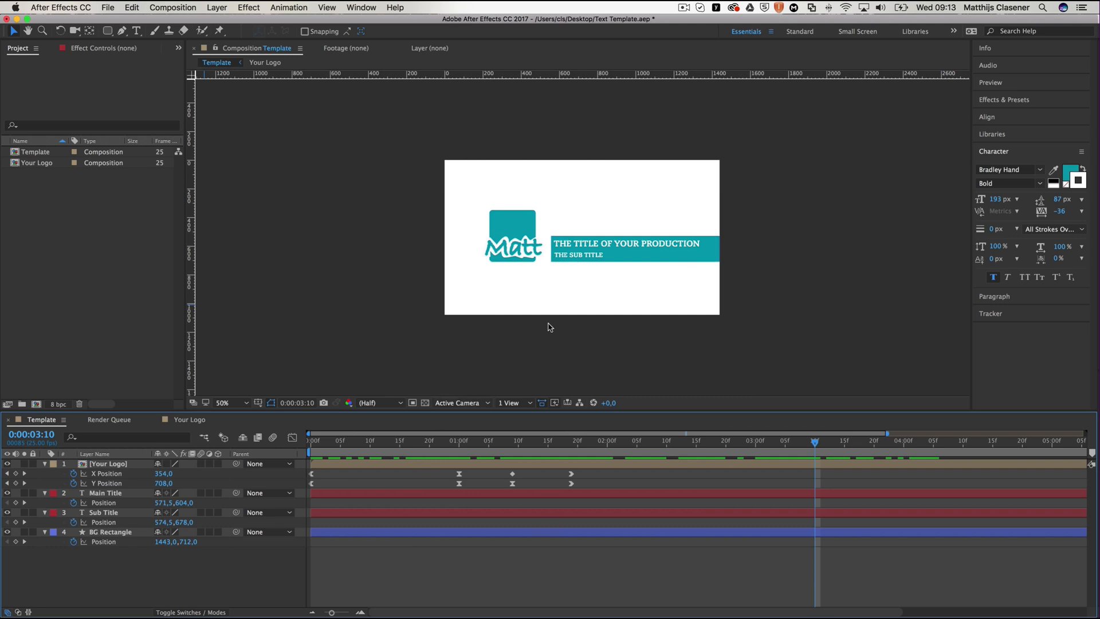
pyautogui.moveTo(25, 470)
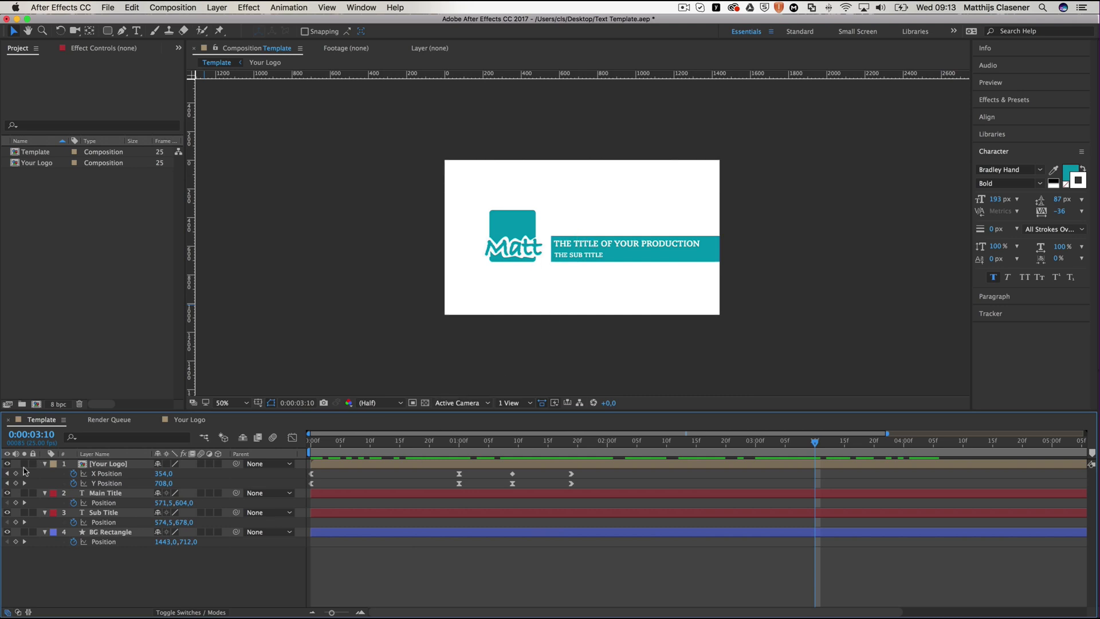
pyautogui.moveTo(104, 495)
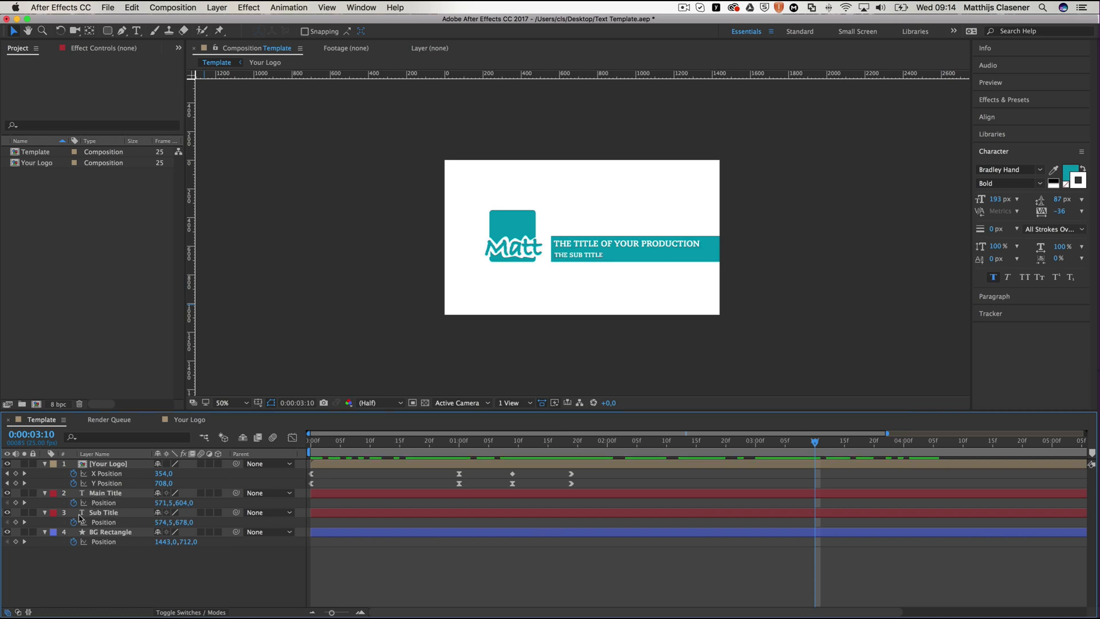
pyautogui.click(36, 151)
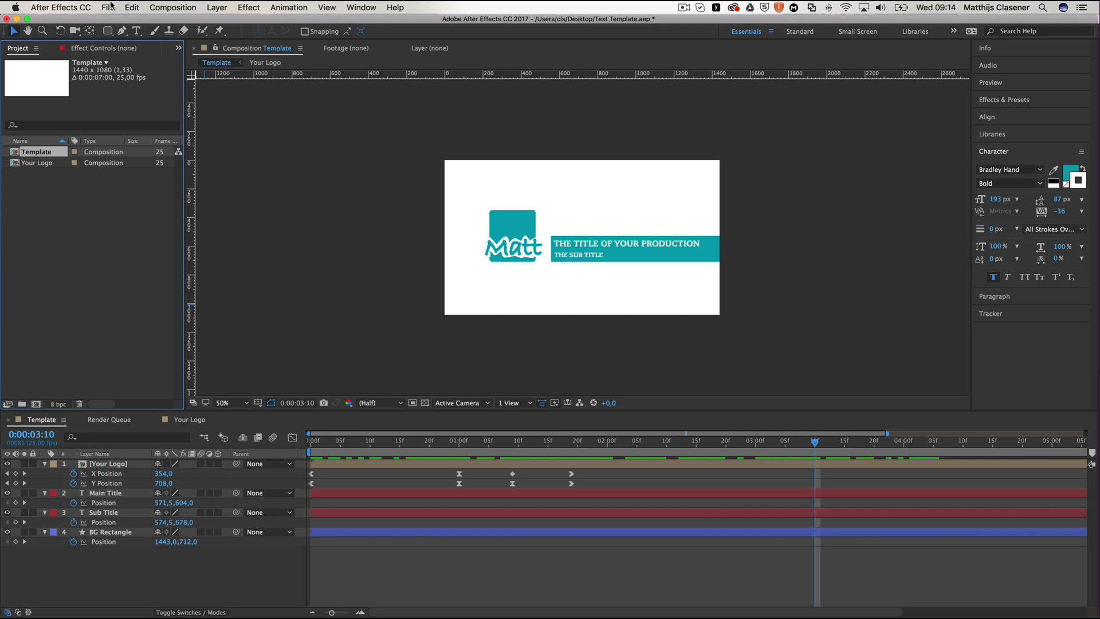
# Export the composition as text template Template_Demo_YT on the Desktop, saving the project first.
pyautogui.click(105, 8)
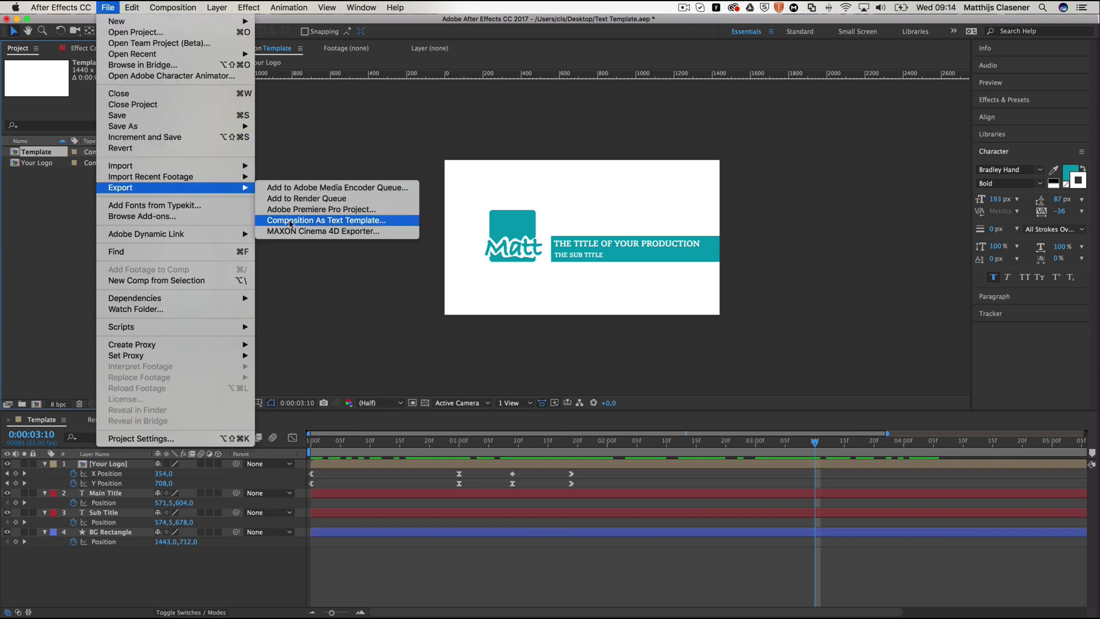
pyautogui.click(324, 220)
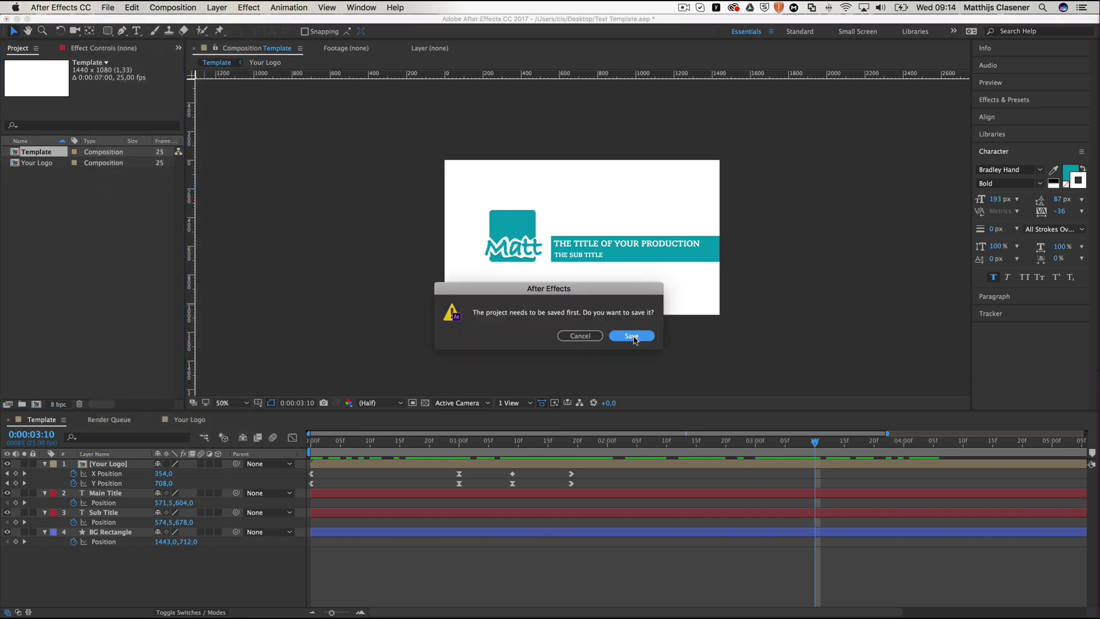
pyautogui.click(632, 336)
pyautogui.write('Template_Demo_YT')
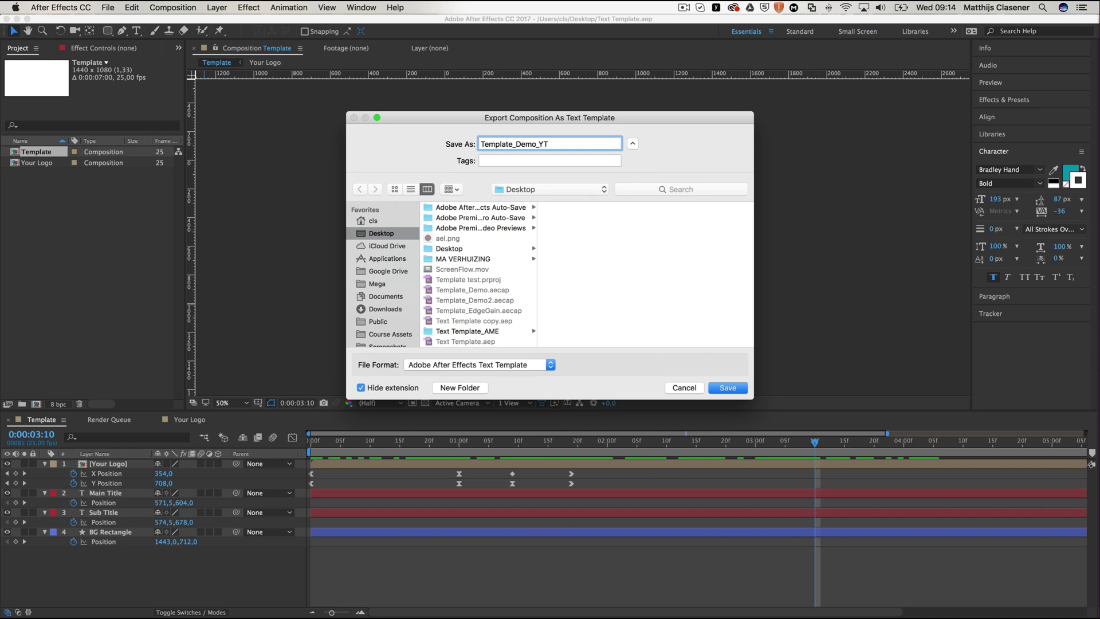
pyautogui.click(728, 387)
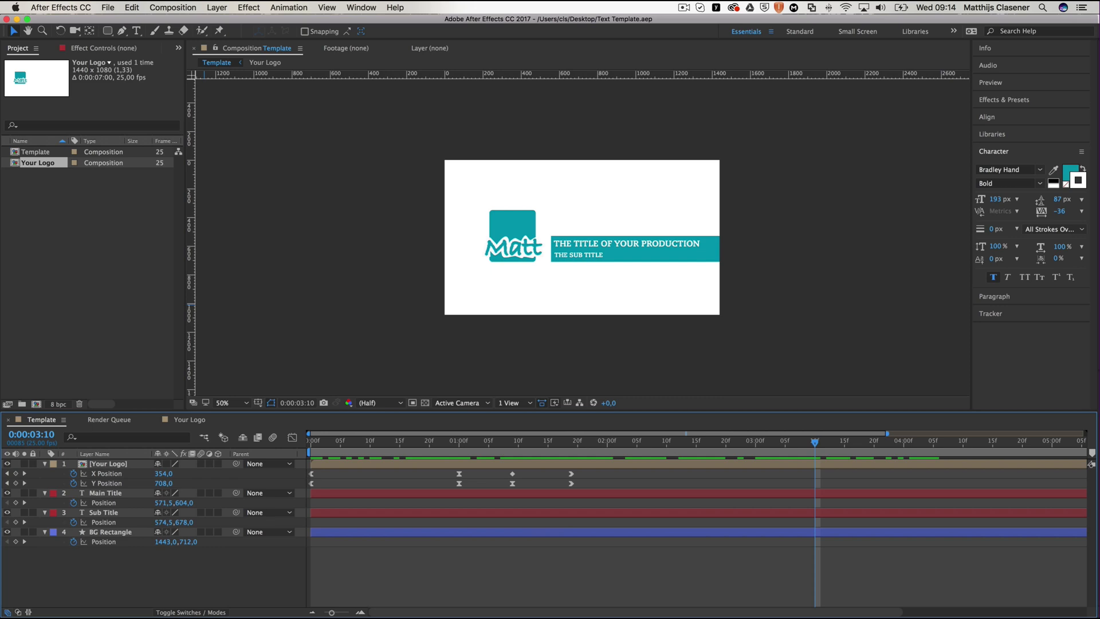
pyautogui.moveTo(588, 269)
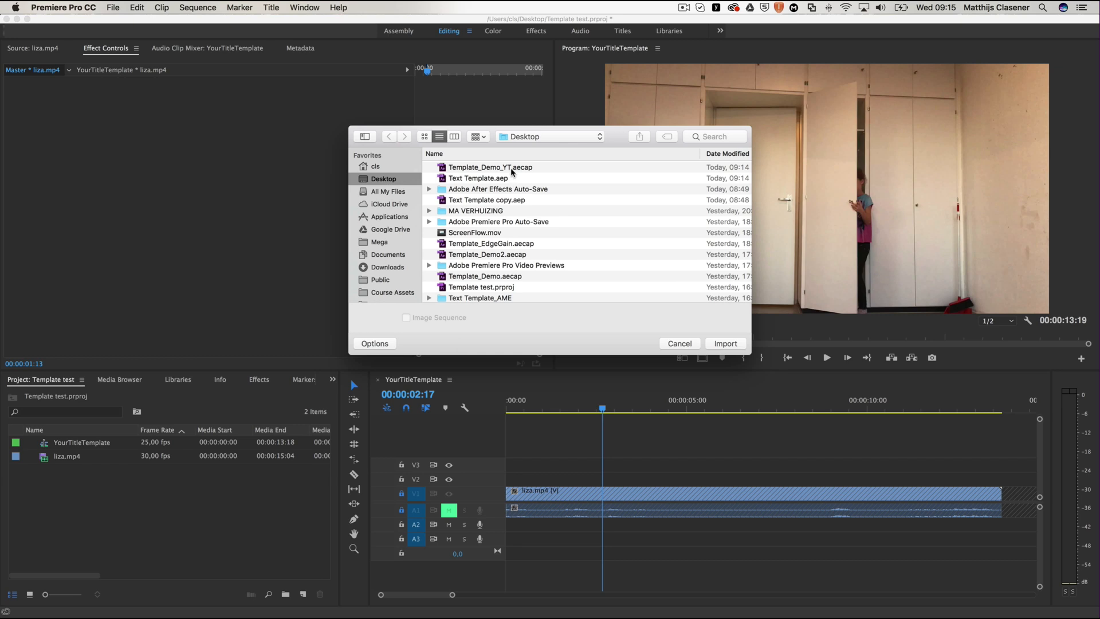
# Import Template_Demo_YT.aecap and bring in its Template composition.
pyautogui.click(726, 344)
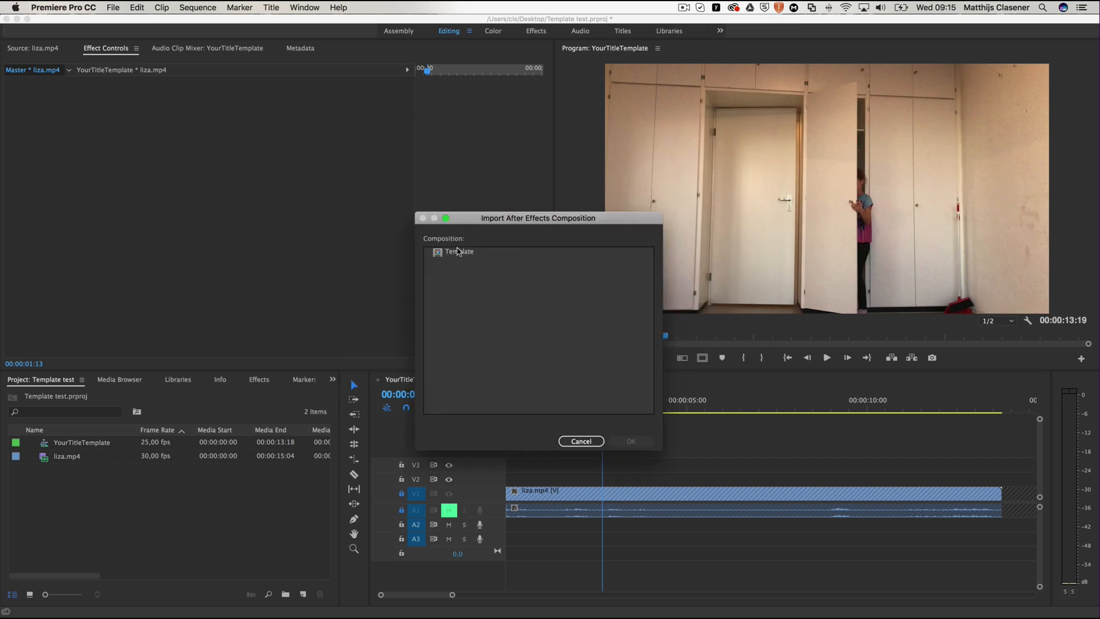
pyautogui.click(459, 251)
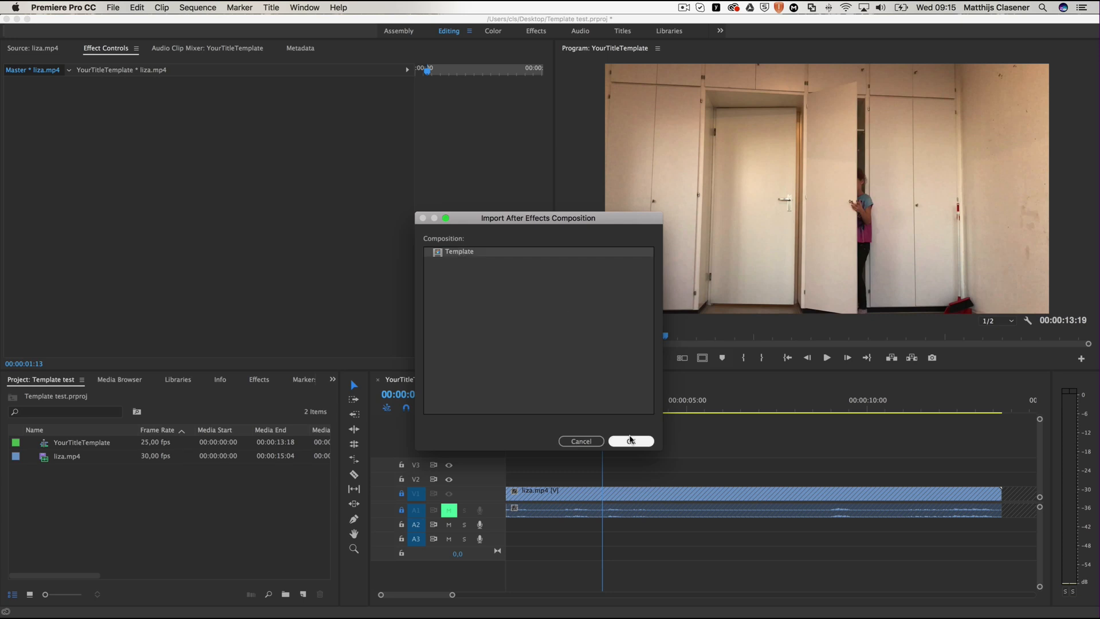
pyautogui.click(630, 440)
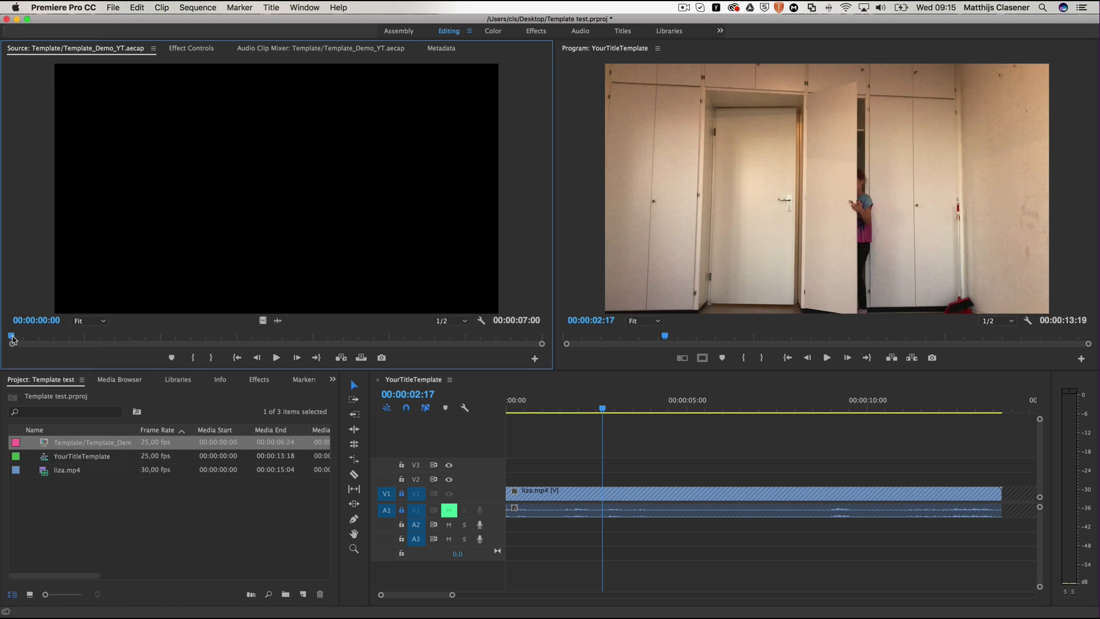
# Scrub the Source Monitor to about 0:00:03:08 until the full title and subtitle show.
pyautogui.moveTo(12, 337); pyautogui.dragTo(174, 337)
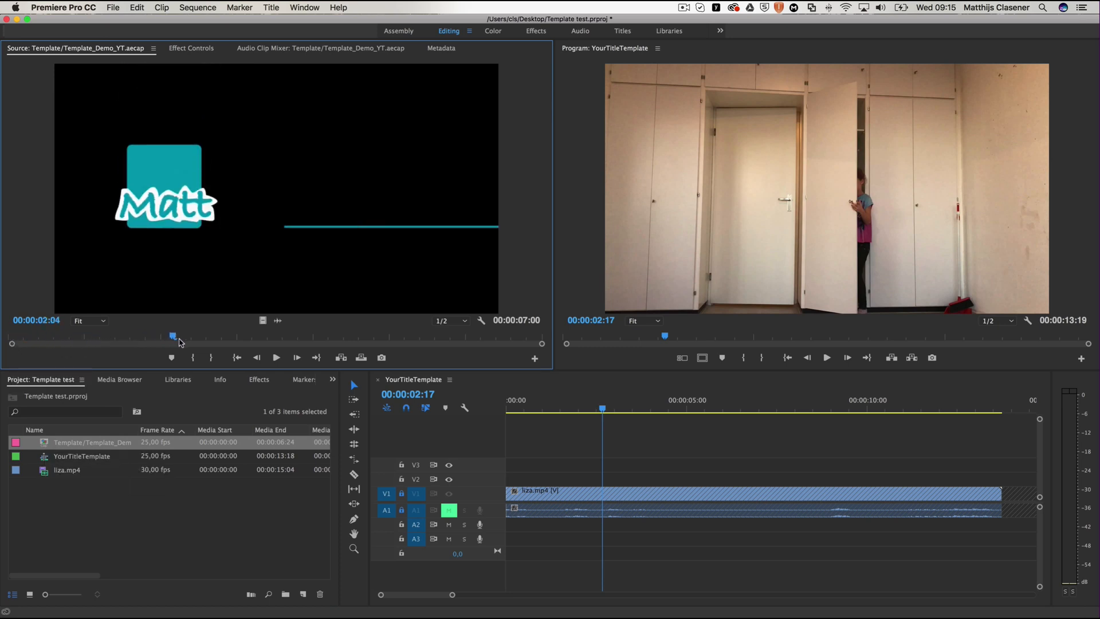
pyautogui.moveTo(173, 336); pyautogui.dragTo(261, 336)
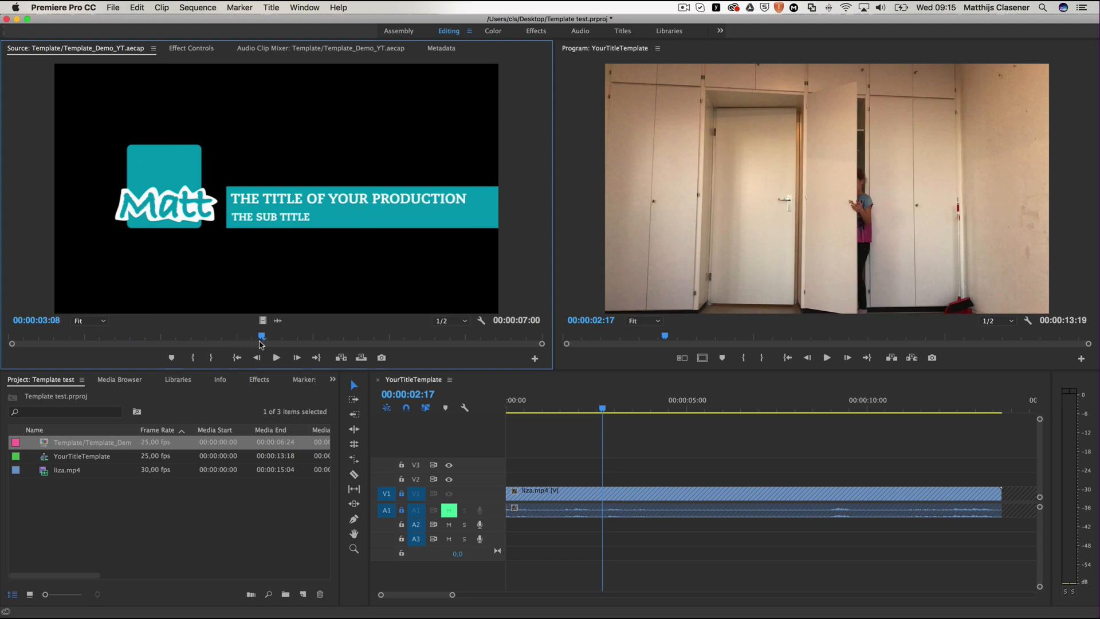
pyautogui.moveTo(273, 276)
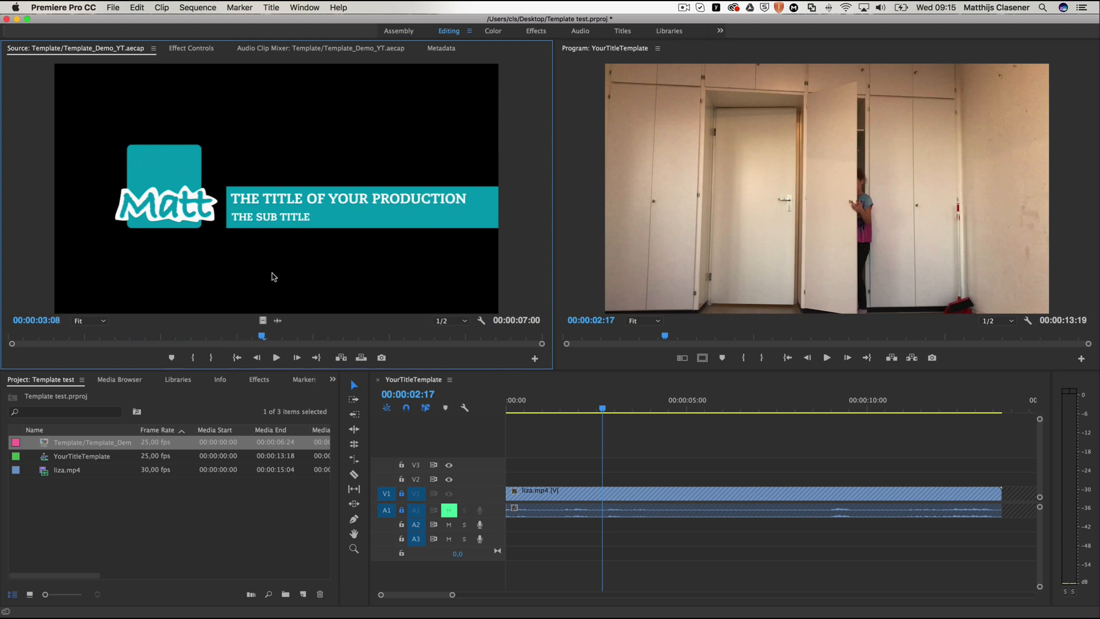
pyautogui.moveTo(206, 264)
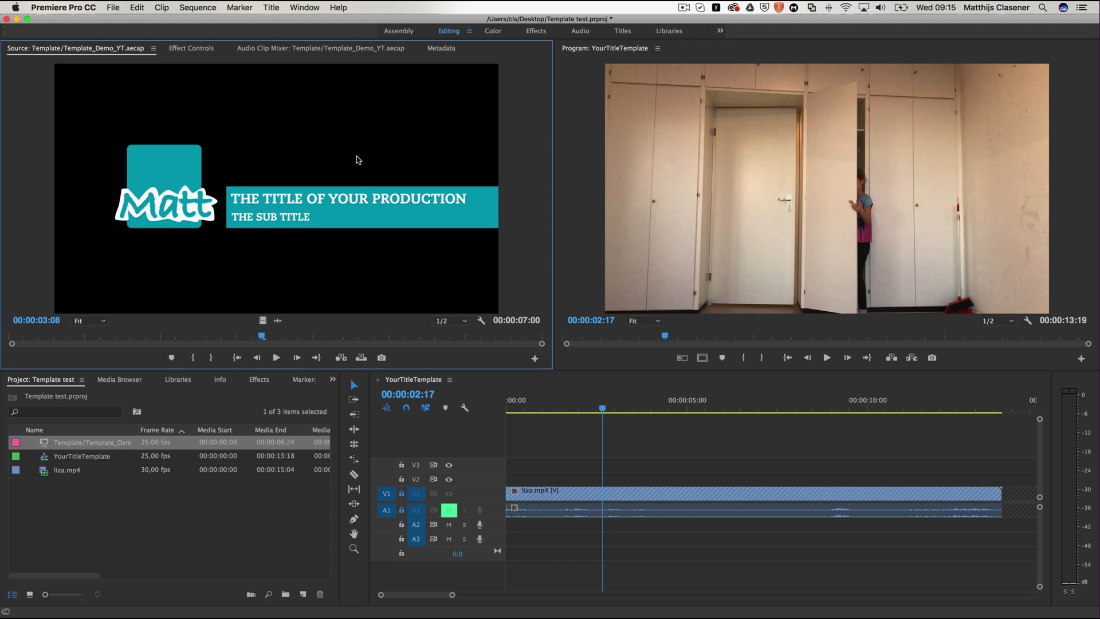
pyautogui.moveTo(24, 391)
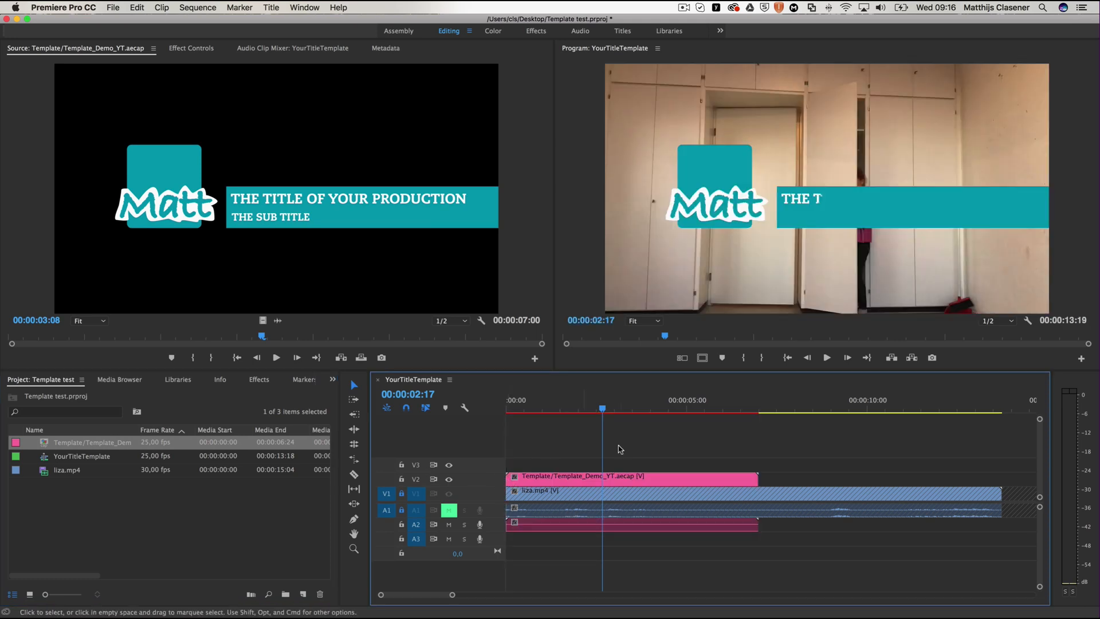
# Return to the sequence start and play the title over the liza.mp4 footage.
pyautogui.click(517, 409)
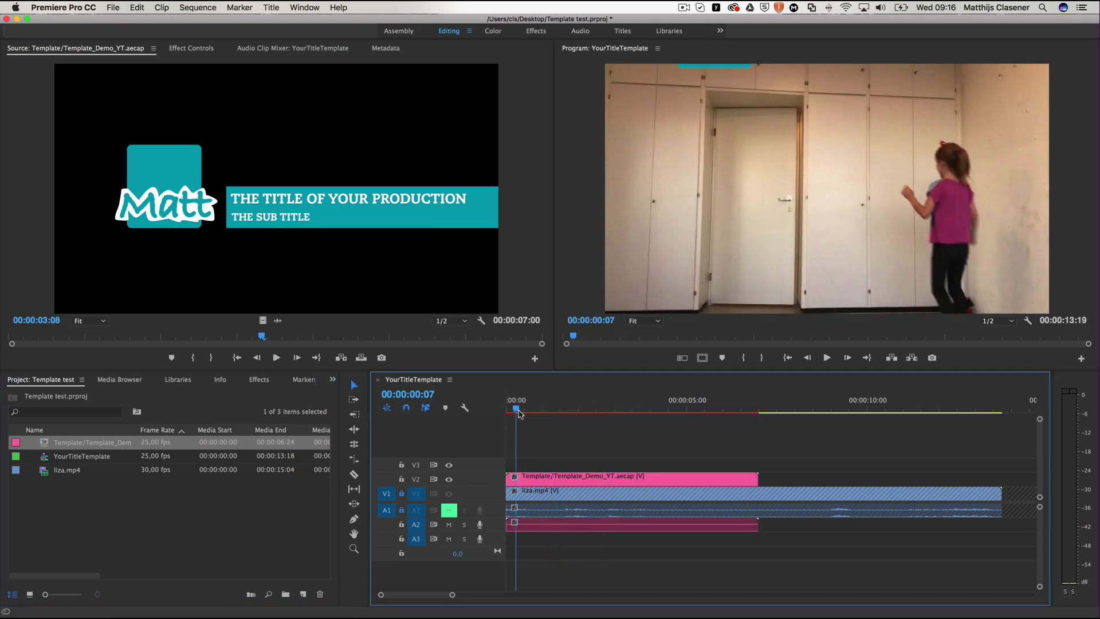
pyautogui.click(663, 408)
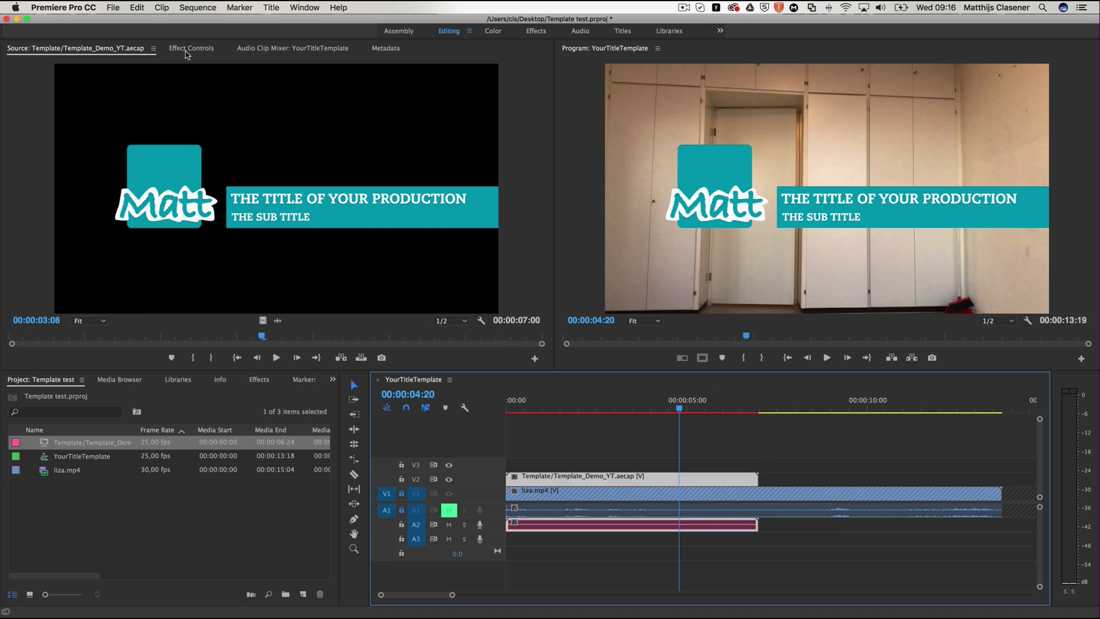
# Set the first title's Main Title to Awesome tutorial and Sub Title to Matthijs C.
pyautogui.click(193, 48)
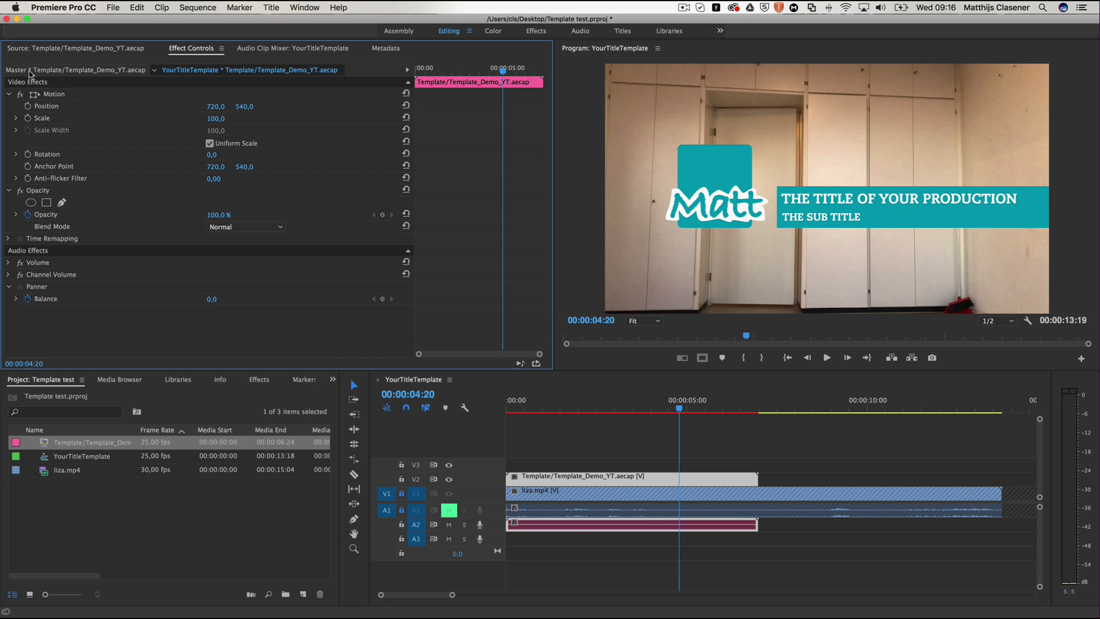
pyautogui.moveTo(51, 71)
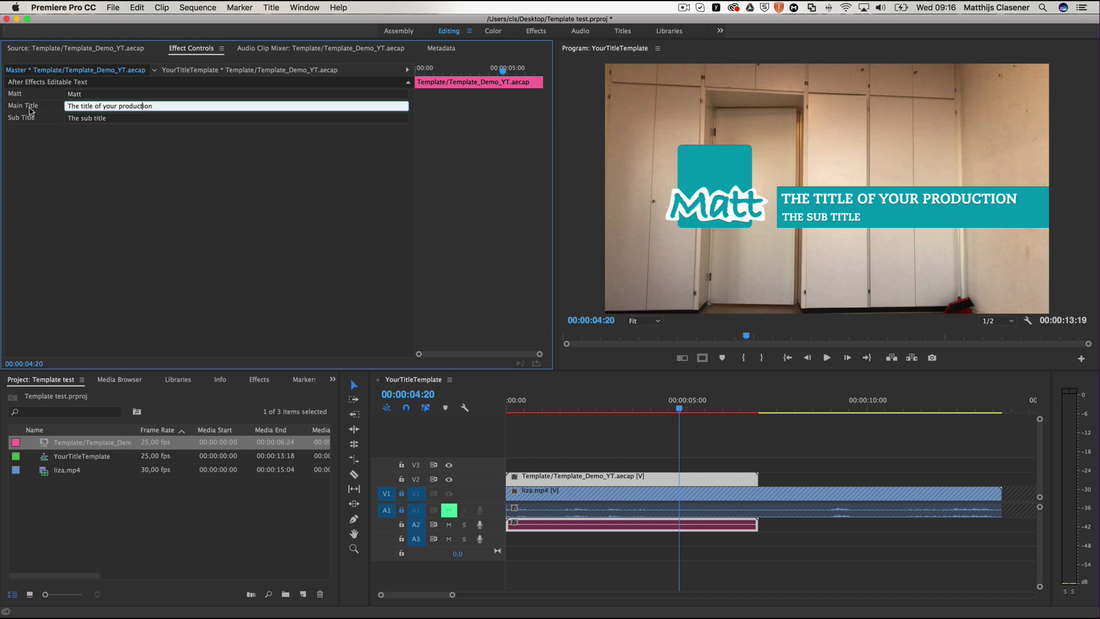
pyautogui.tripleClick(110, 106)
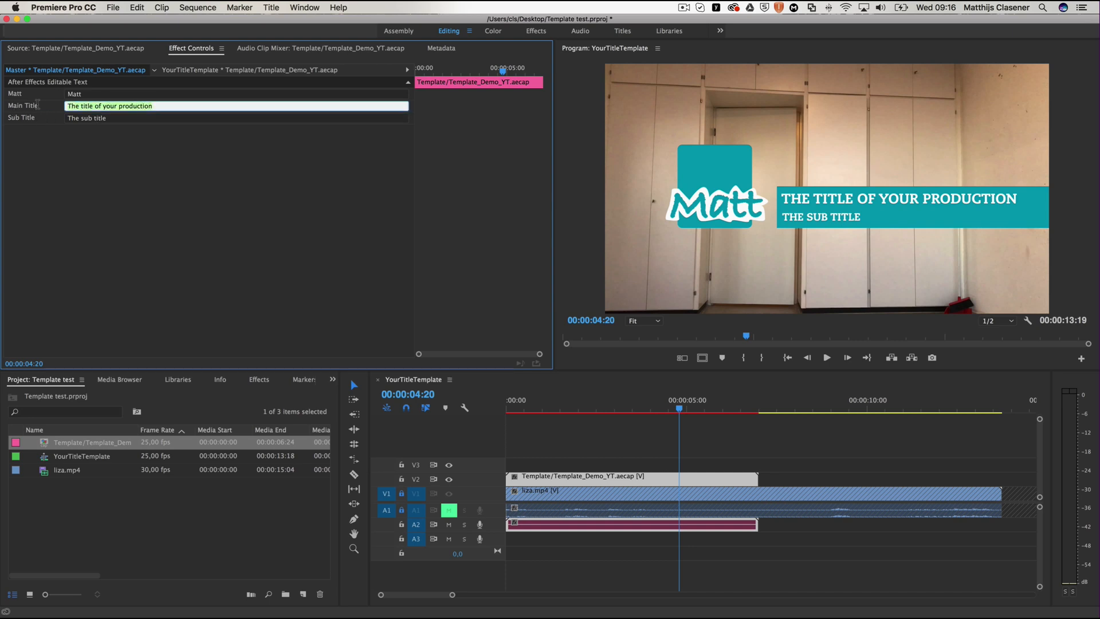
pyautogui.write('A')
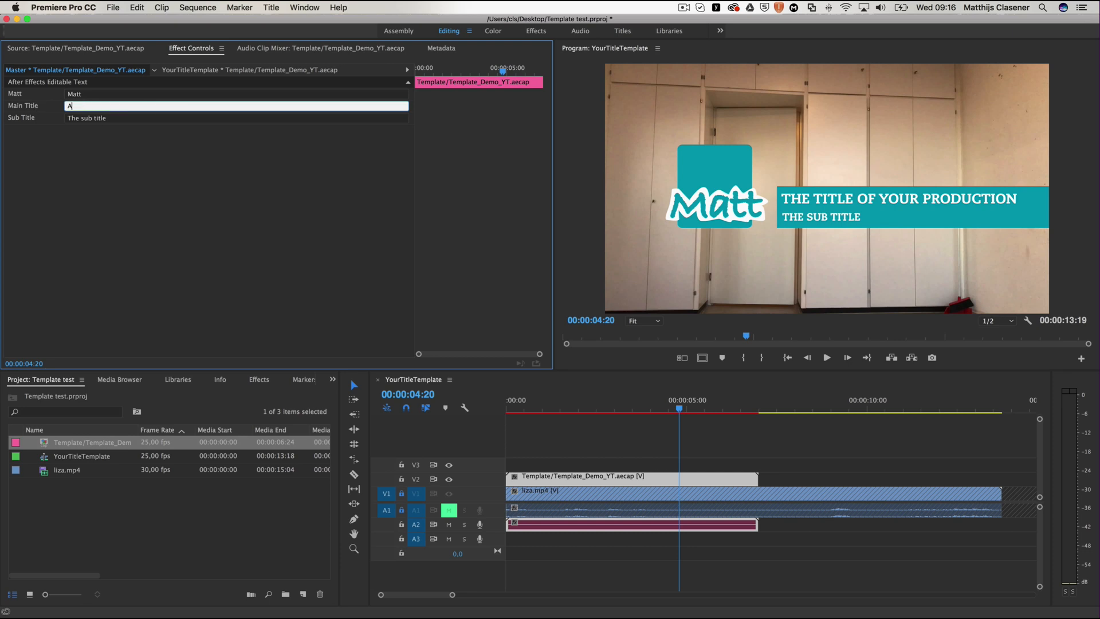
pyautogui.write('wesome tutorial')
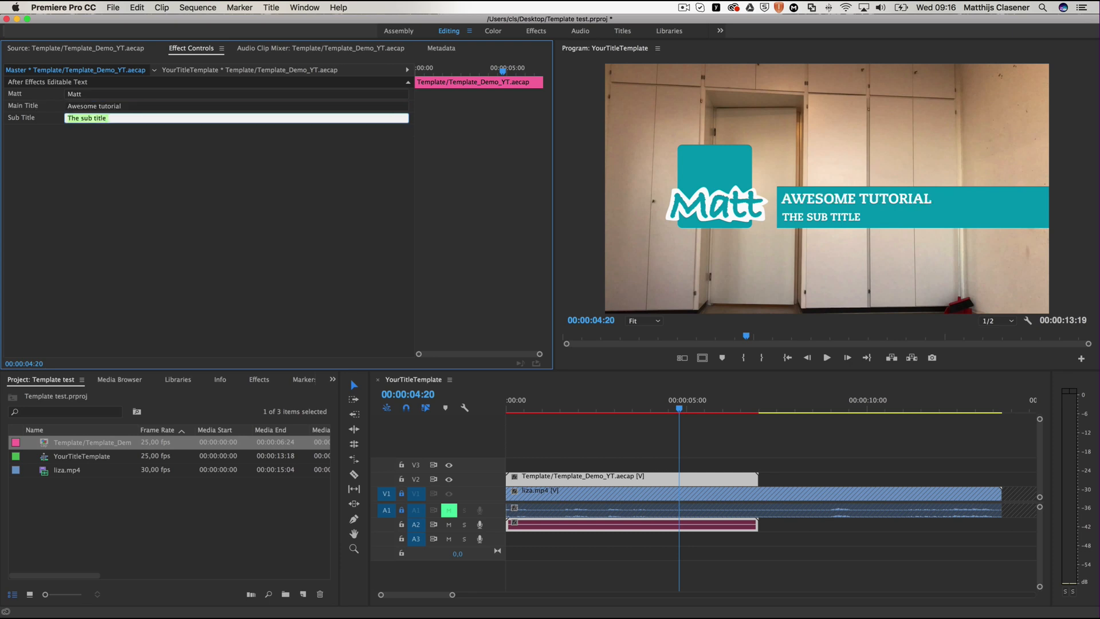
pyautogui.write('Matthijs Clasener')
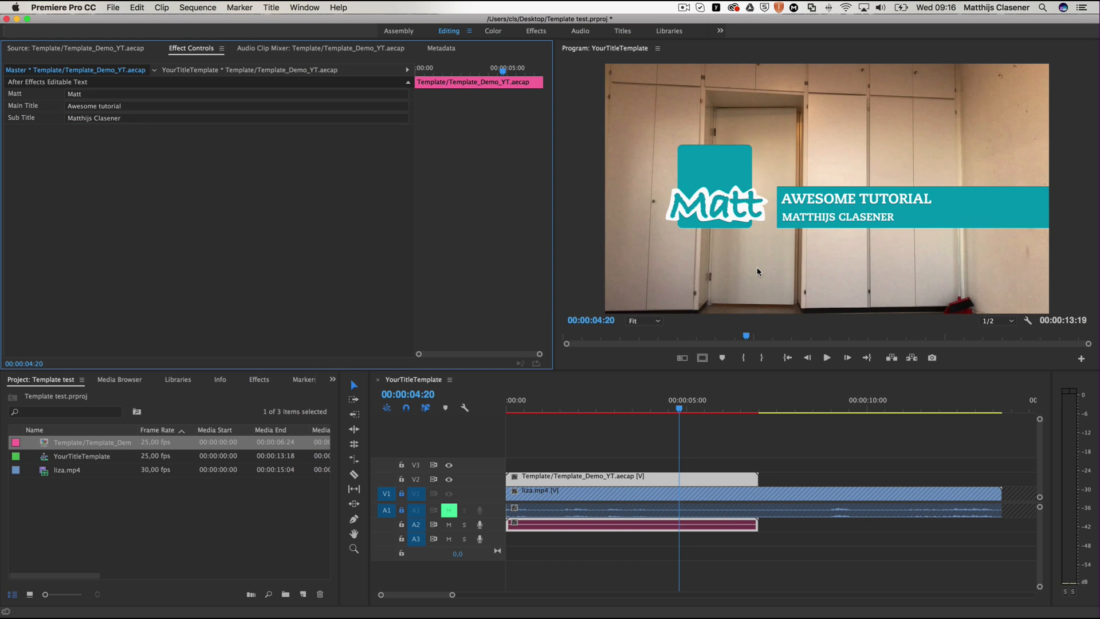
pyautogui.moveTo(764, 309)
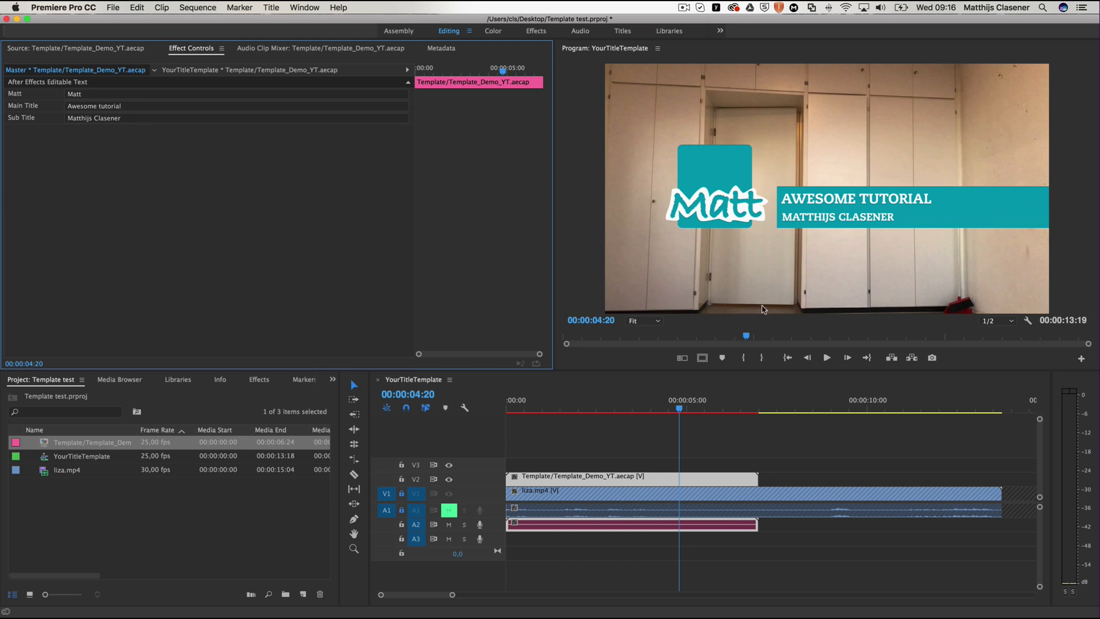
# Option-drag the V2 title clip to duplicate it at about 00:00:10:00.
pyautogui.click(637, 409)
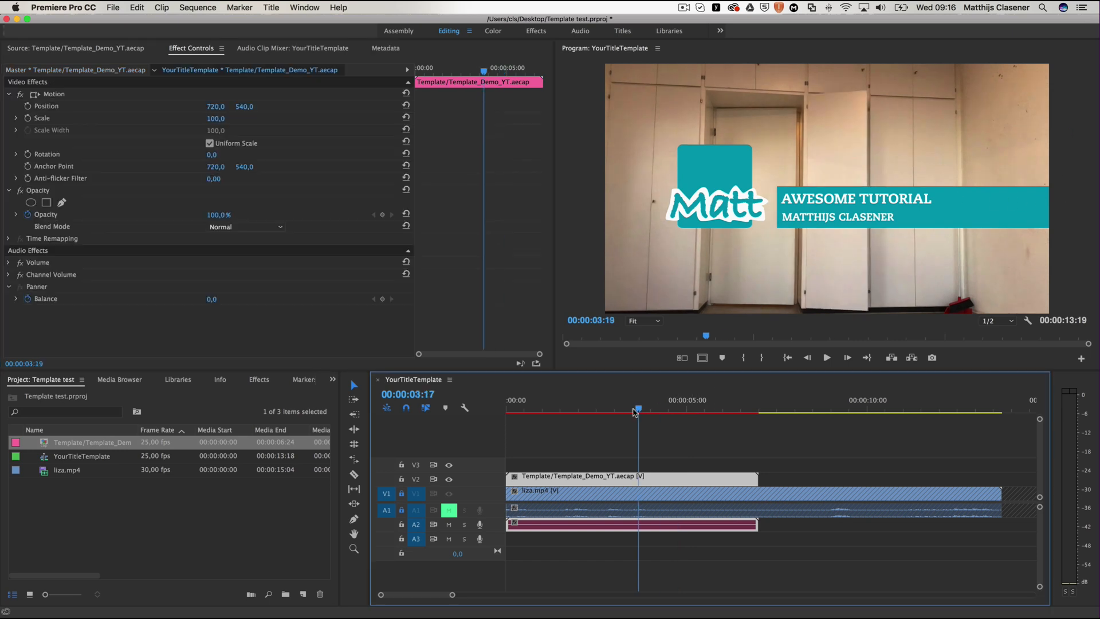
pyautogui.click(654, 409)
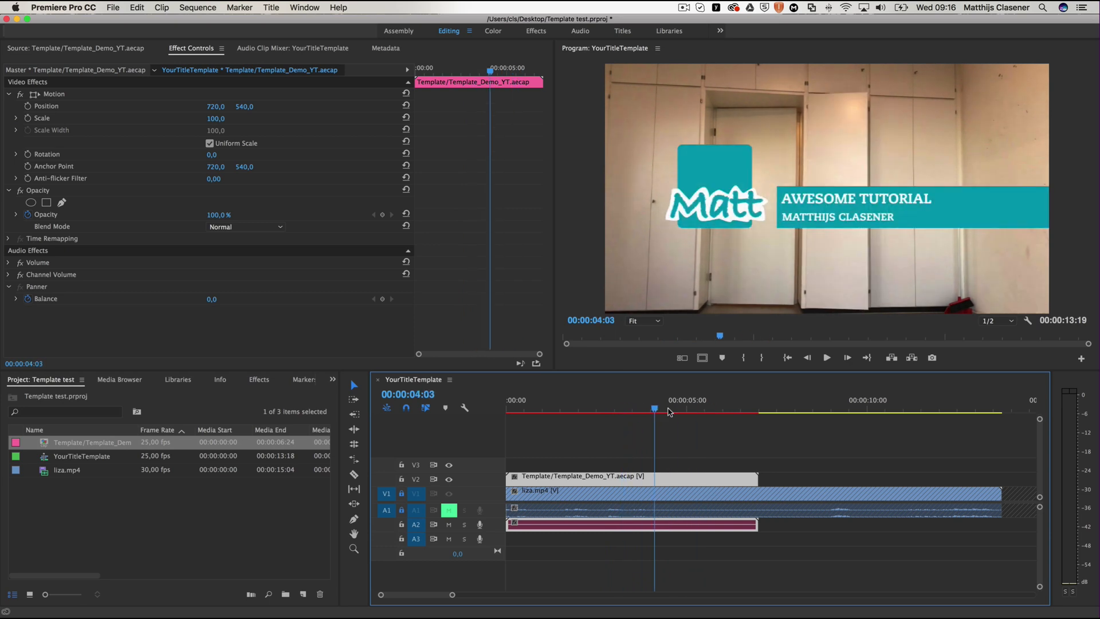
pyautogui.click(674, 409)
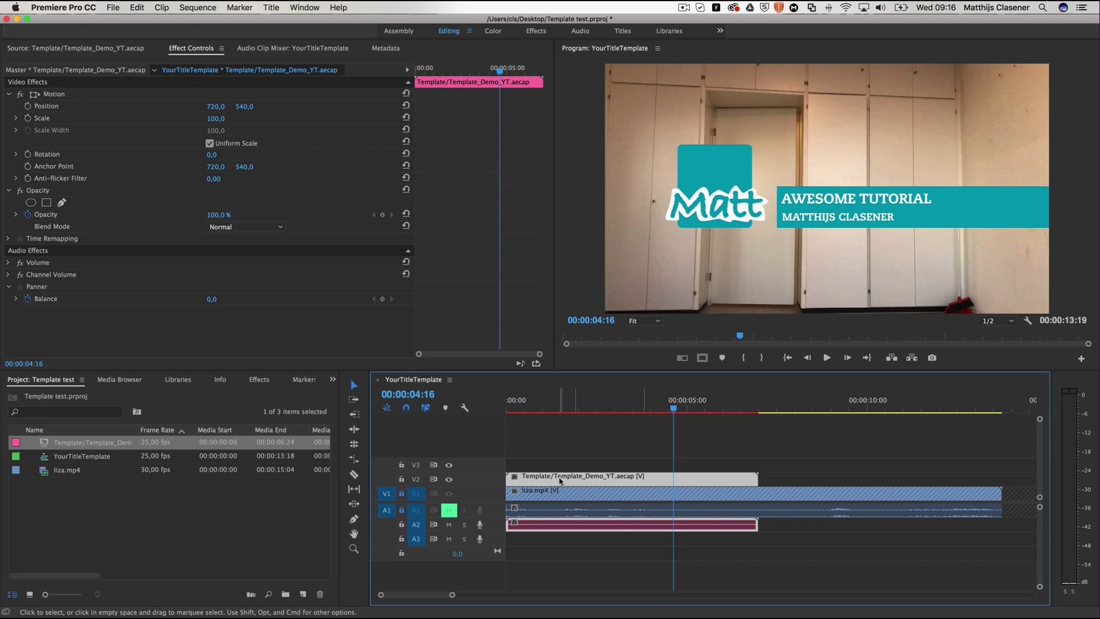
pyautogui.moveTo(632, 475); pyautogui.dragTo(863, 481)
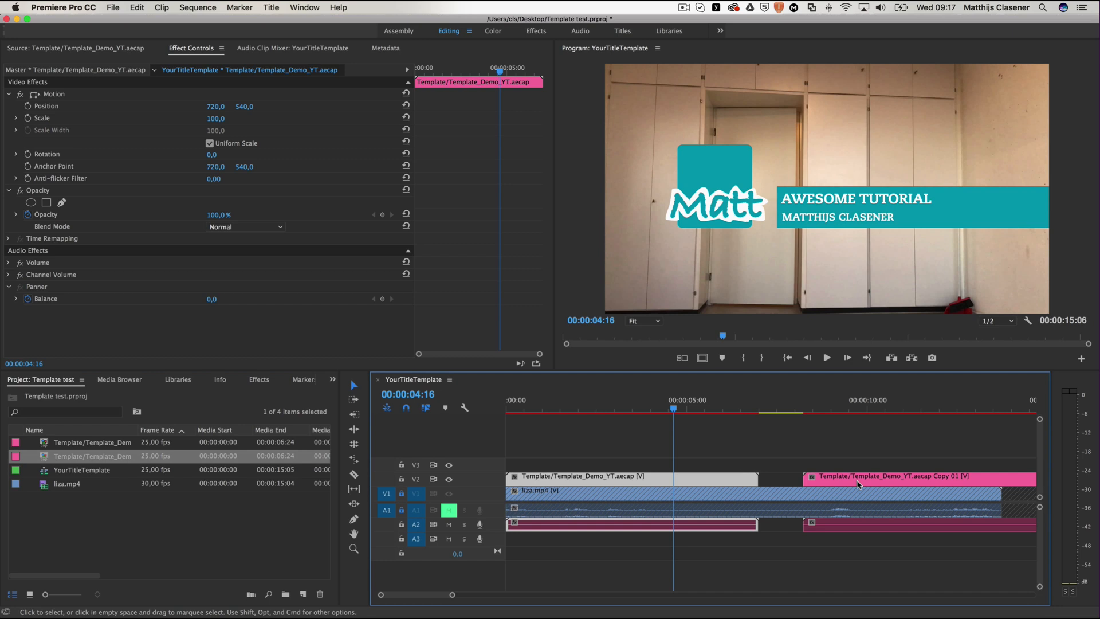
pyautogui.moveTo(857, 486)
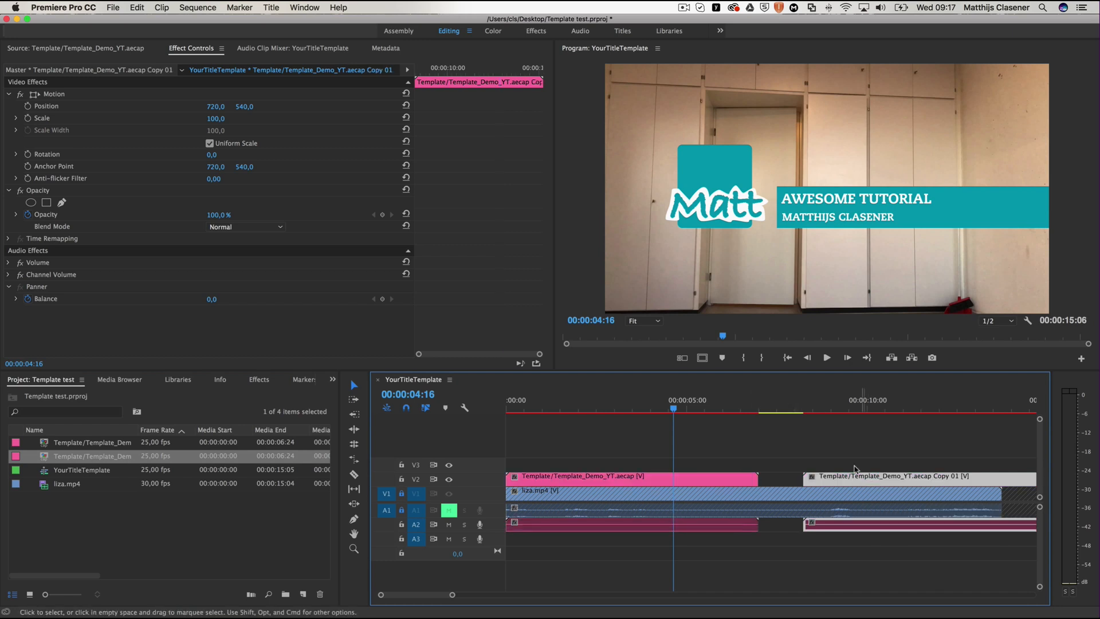
# Append " part 2" to the copied clip's Main Title so it reads Awesome tutorial part 2.
pyautogui.click(938, 409)
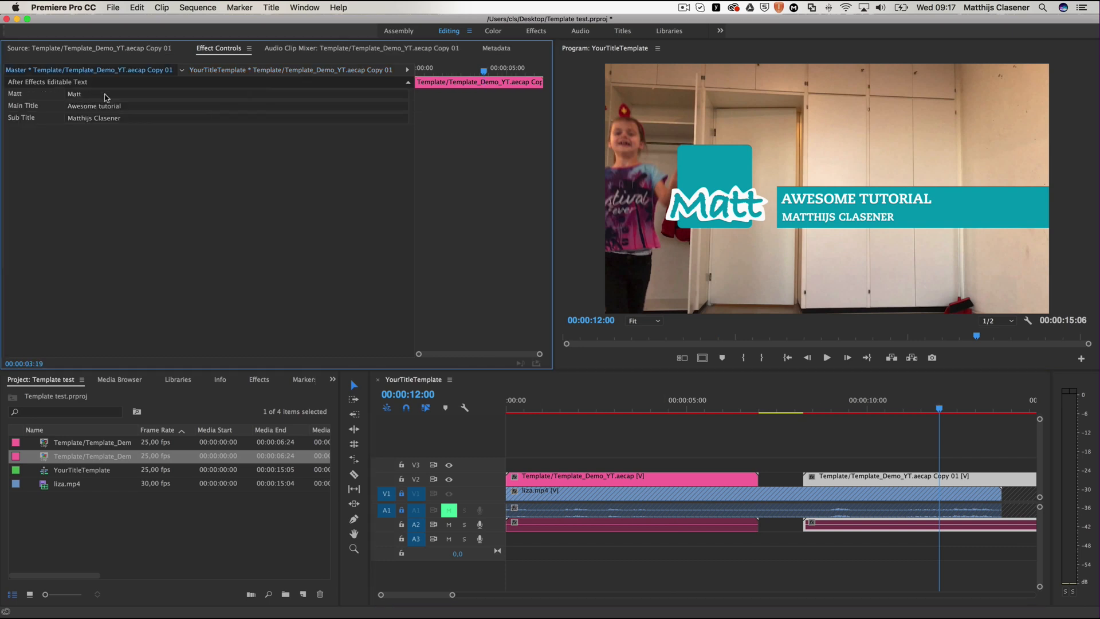
pyautogui.click(103, 106)
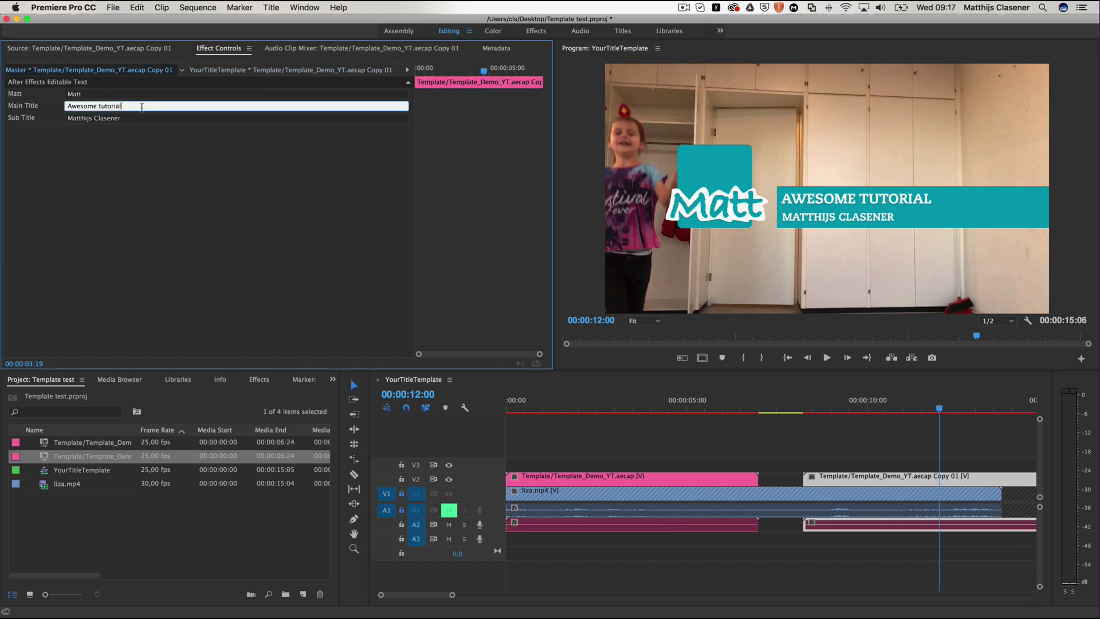
pyautogui.write('part 2')
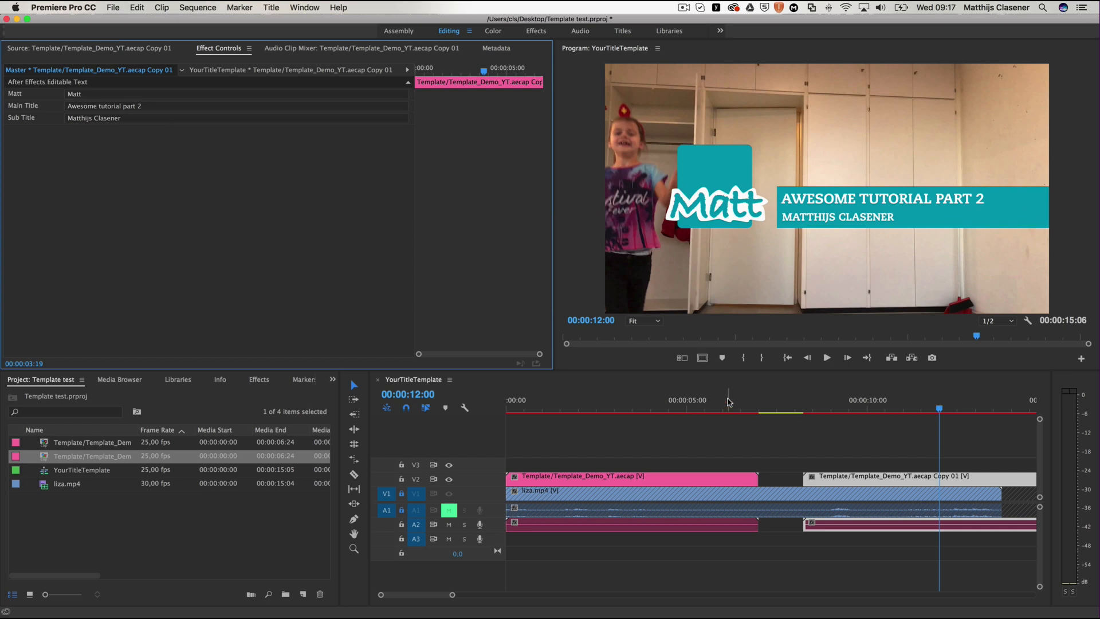
pyautogui.click(620, 408)
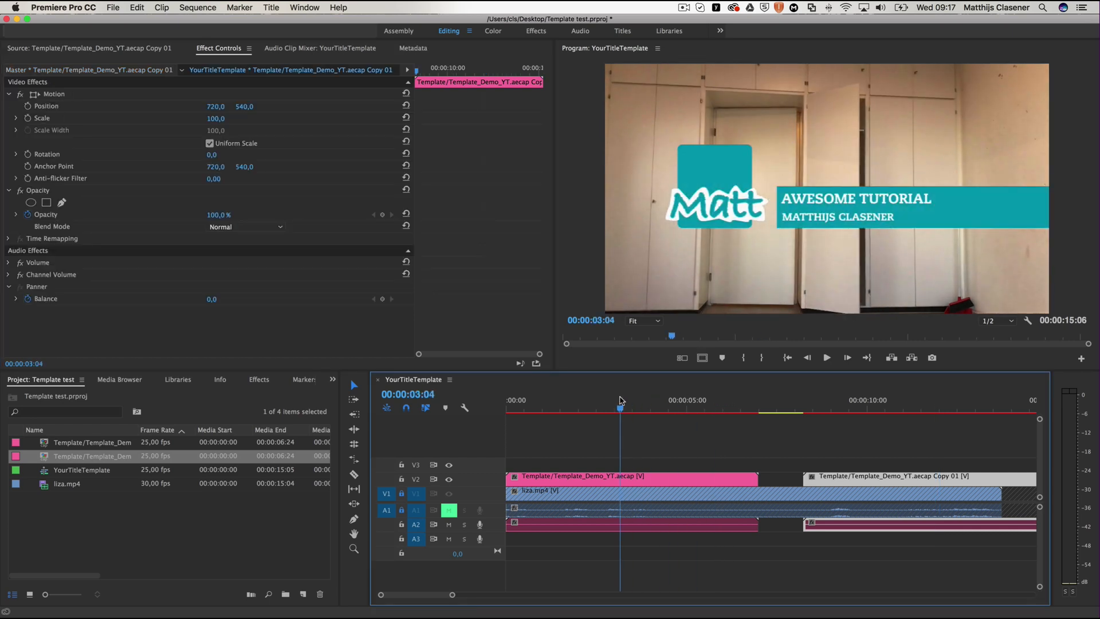
pyautogui.click(800, 406)
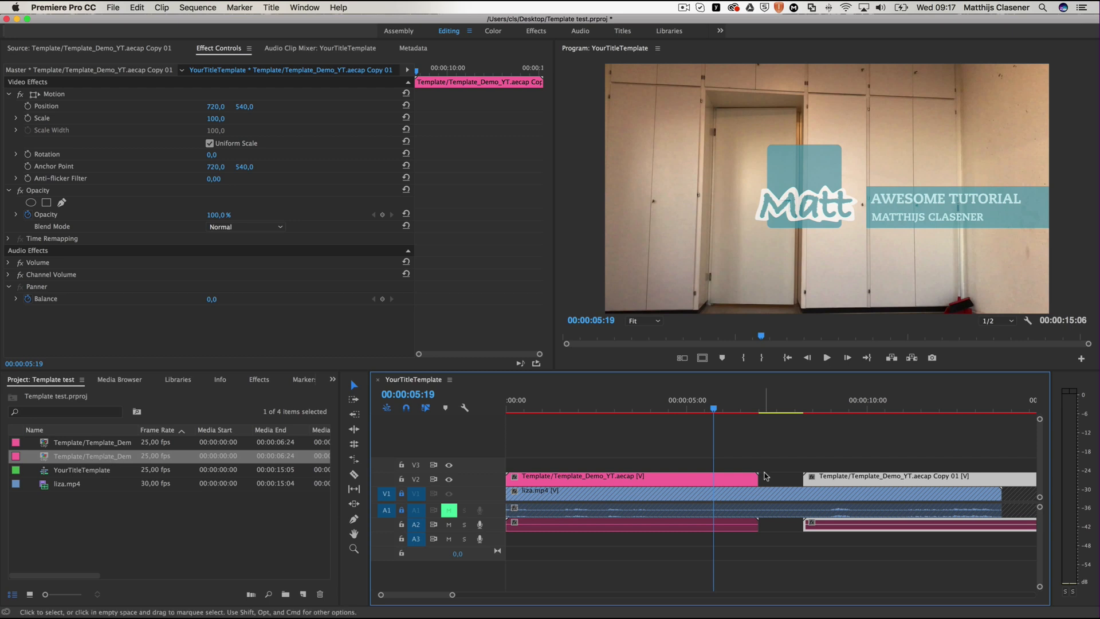
pyautogui.moveTo(765, 477)
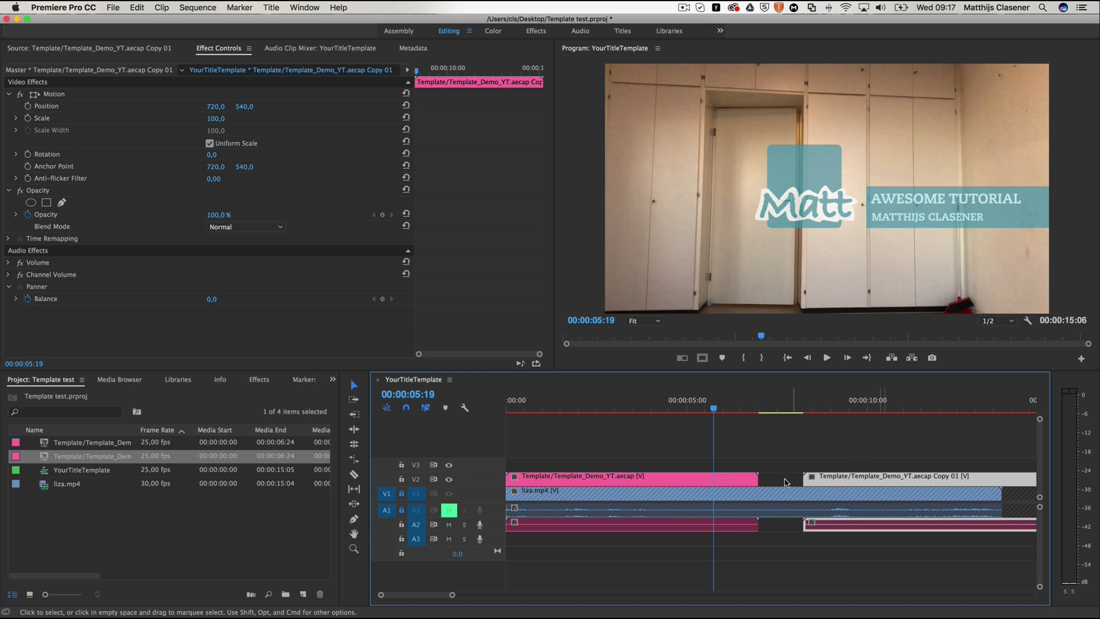
pyautogui.moveTo(849, 480)
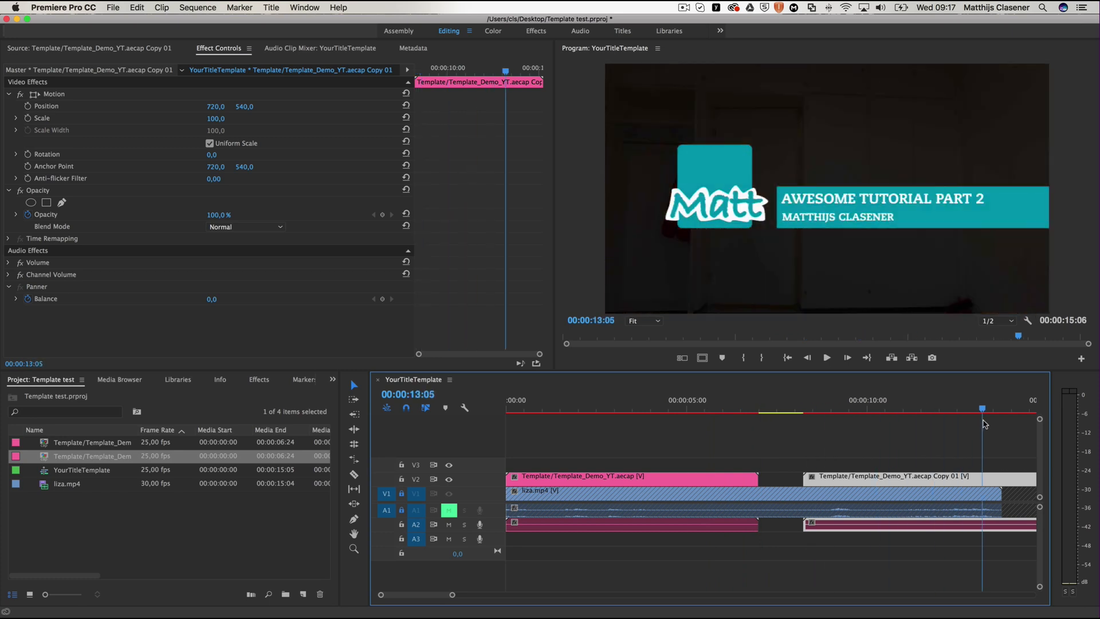
pyautogui.click(694, 408)
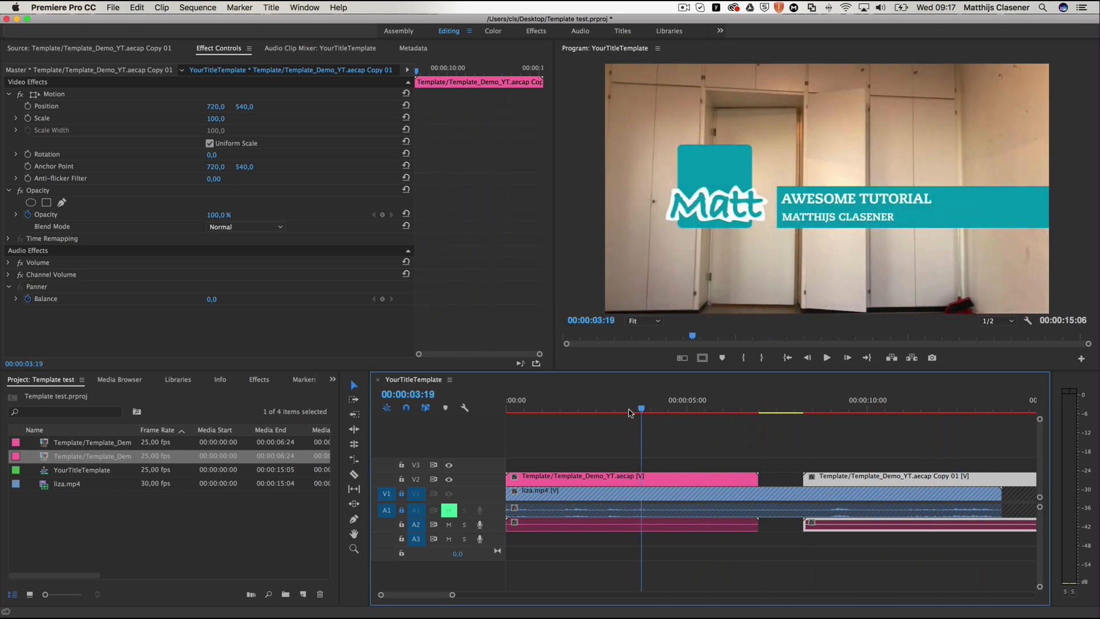
pyautogui.click(841, 417)
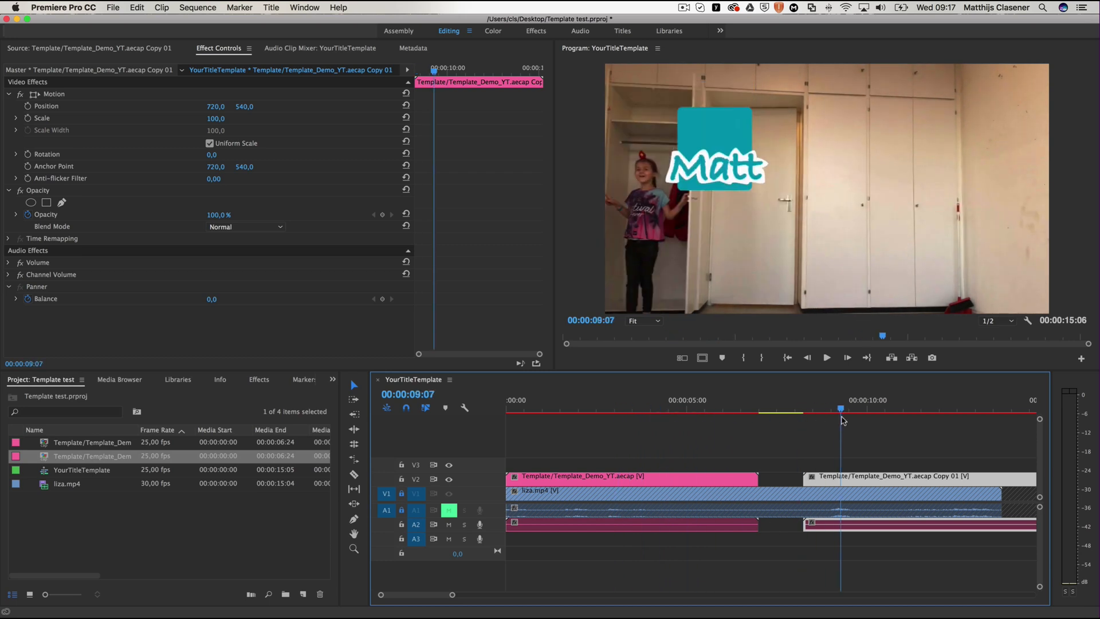
pyautogui.click(682, 408)
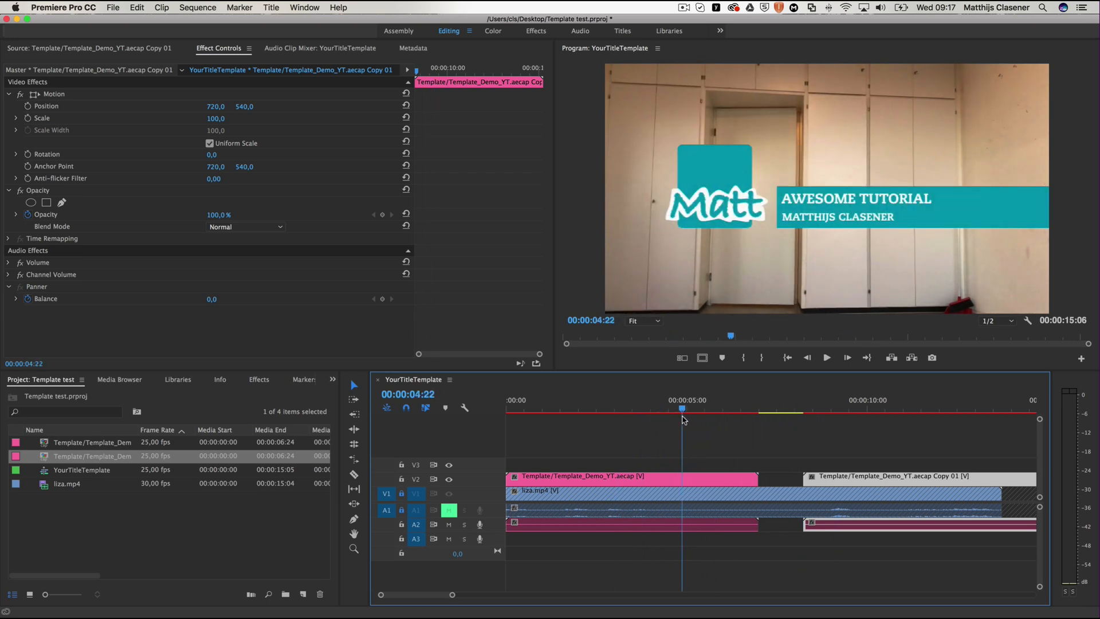